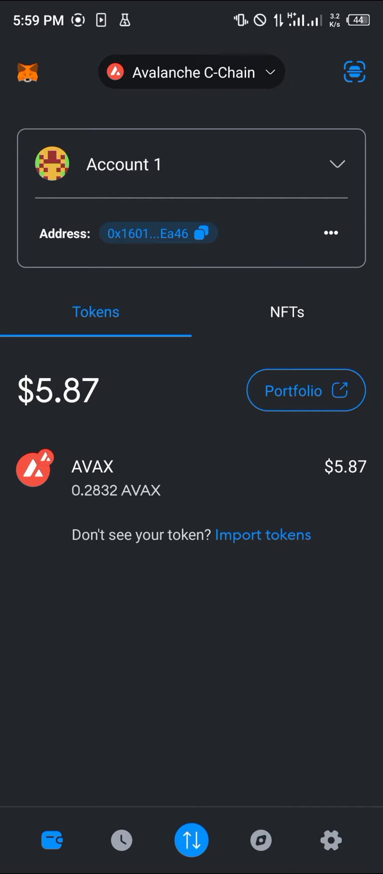
# Step: From the network selector, go to Add Network to list popular networks like Arbitrum One and Optimism
pyautogui.click(191, 72)
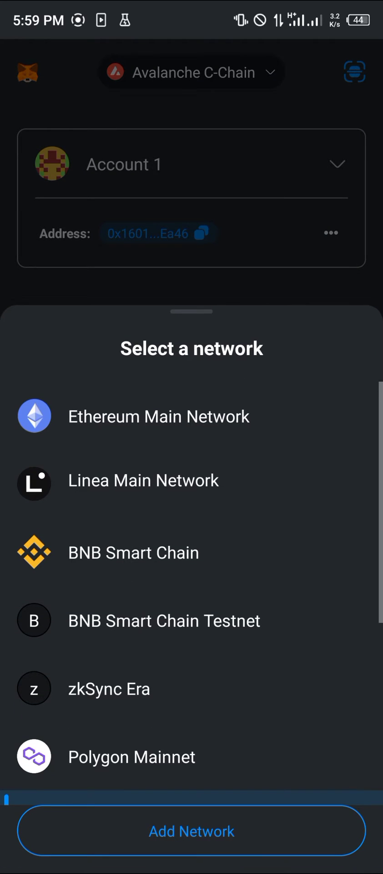
pyautogui.scroll(-3)
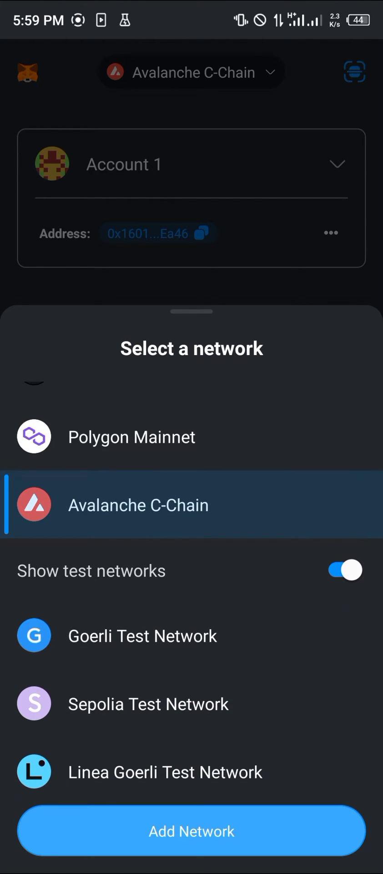
pyautogui.click(190, 831)
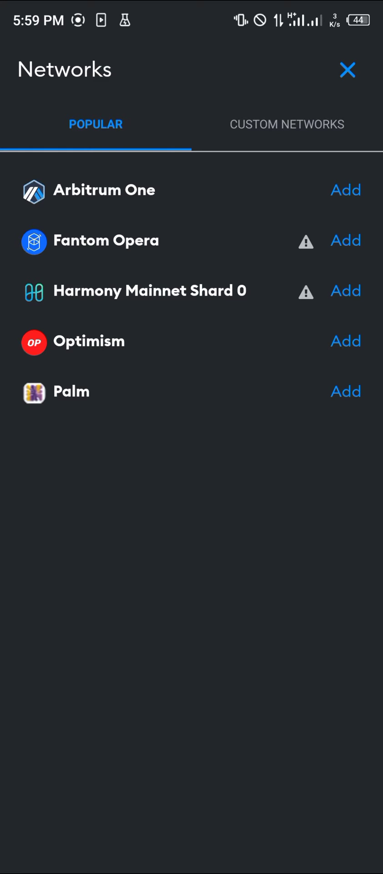
# Step: Close the Networks page and return to the Avalanche C-Chain wallet showing $5.87 AVAX
pyautogui.click(287, 124)
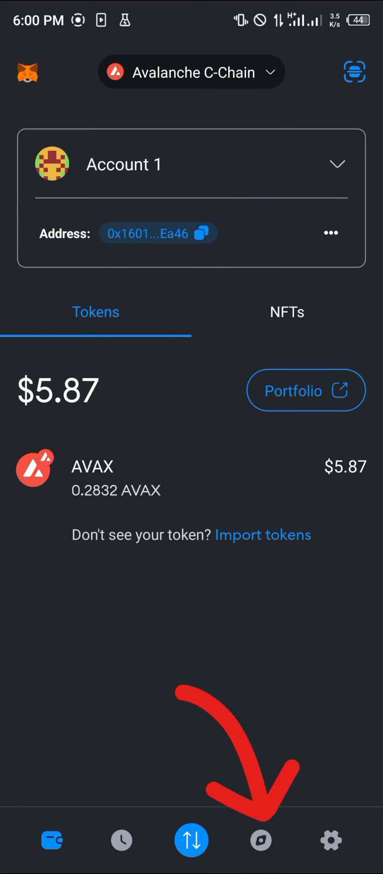
pyautogui.click(260, 841)
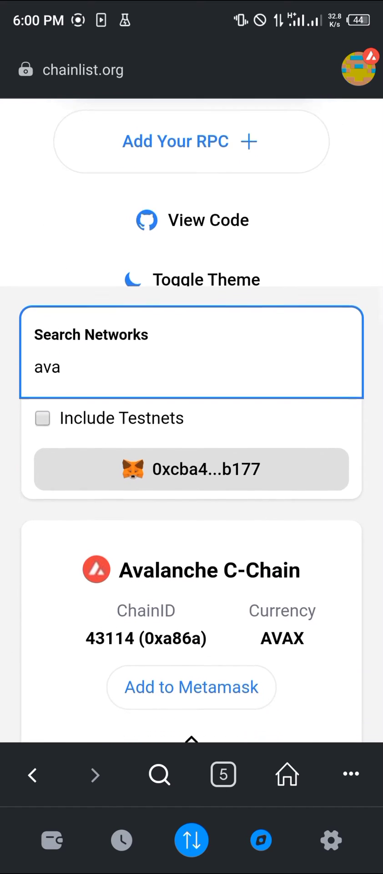
pyautogui.scroll(-3)
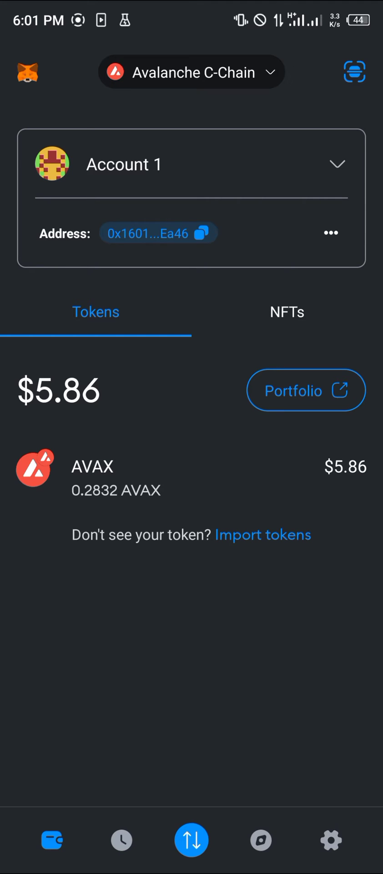
# Step: Import a token by searching 'eth' (fixing the 'etg' typo) to find Ethereum Wormhole ETH
pyautogui.click(263, 534)
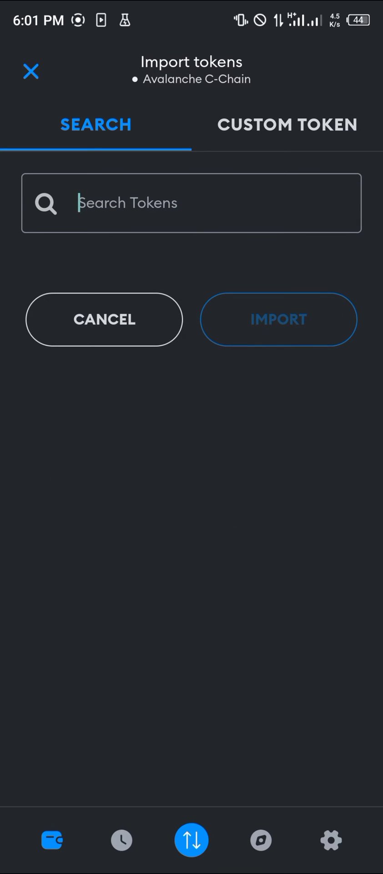
pyautogui.write('etg')
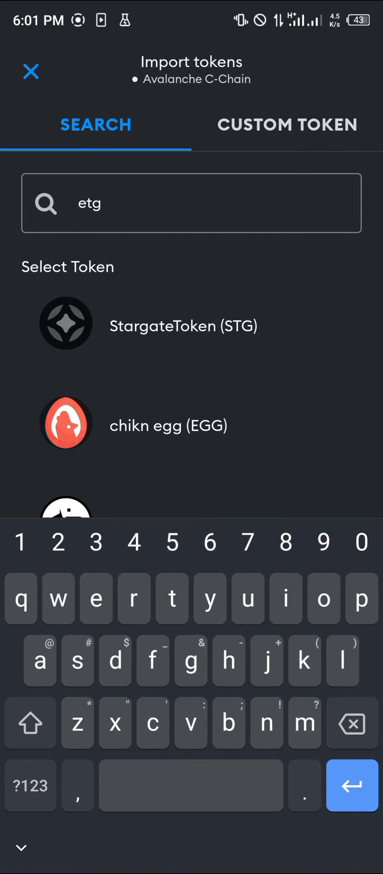
pyautogui.click(352, 724)
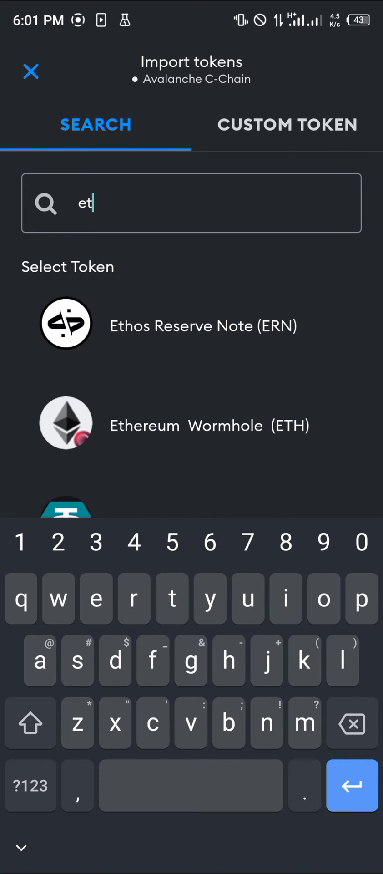
pyautogui.write('h')
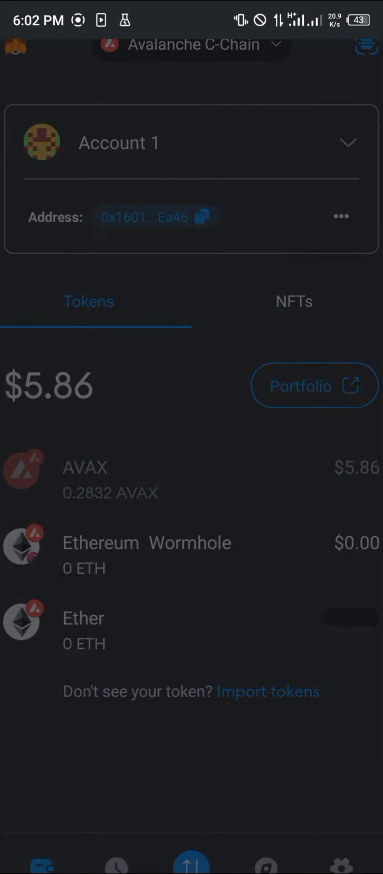
# Step: From the AVAX details, start a swap with Ethereum Wormhole ETH chosen as the token to receive
pyautogui.click(84, 476)
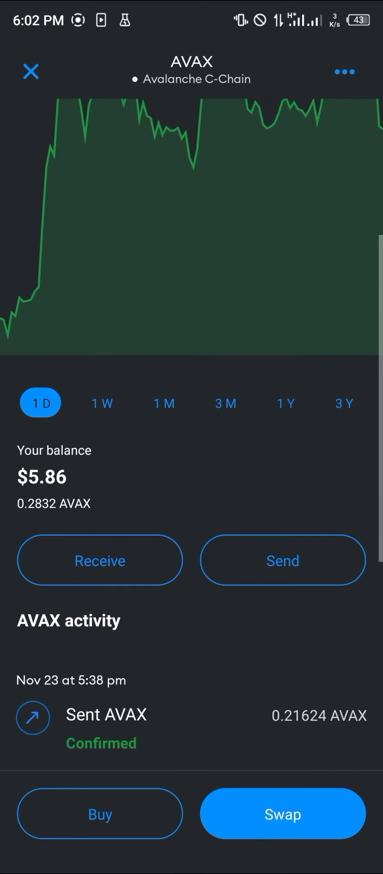
pyautogui.click(283, 815)
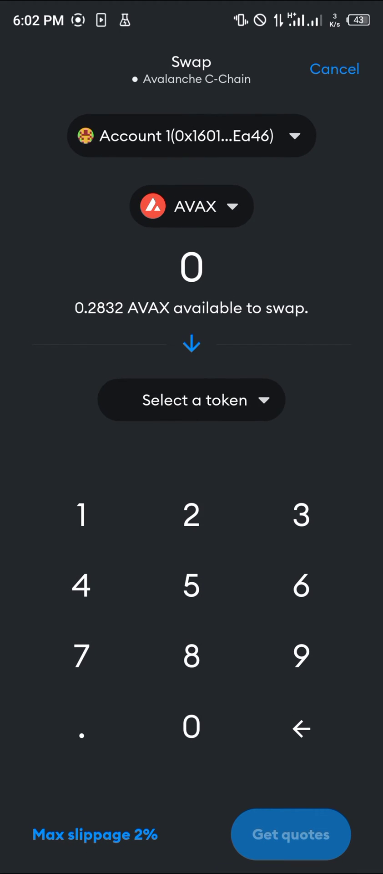
pyautogui.click(191, 400)
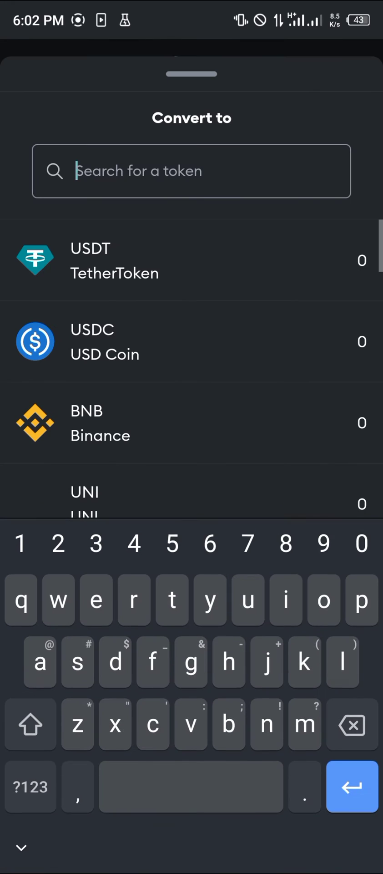
pyautogui.write('eth')
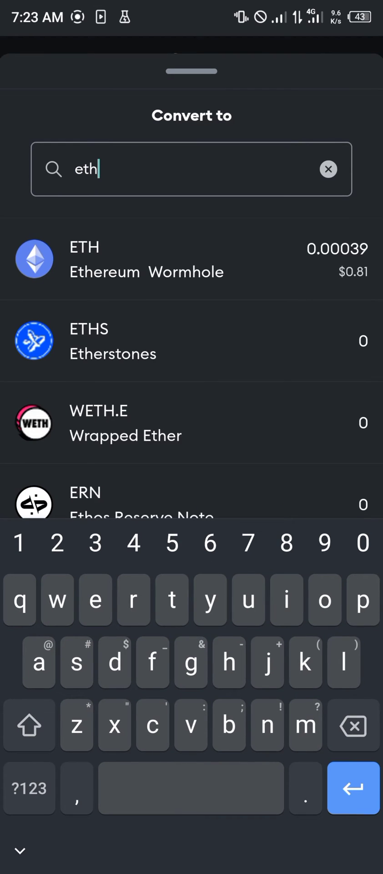
pyautogui.click(84, 258)
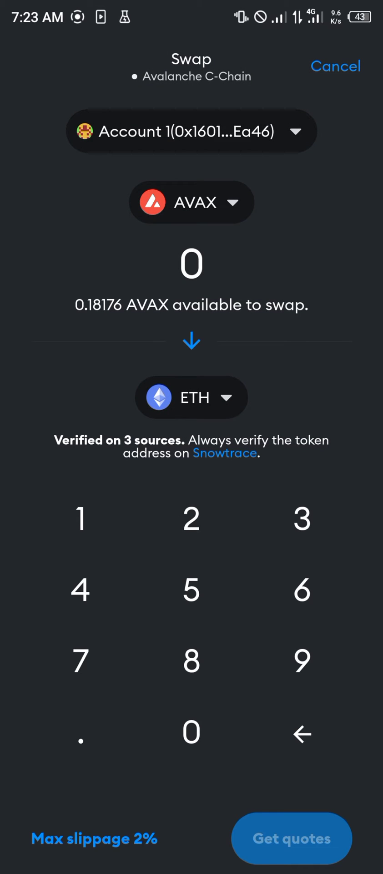
# Step: Set the swap amount to 0.05 AVAX and request quotes for converting it to ETH
pyautogui.click(81, 742)
pyautogui.write('.05')
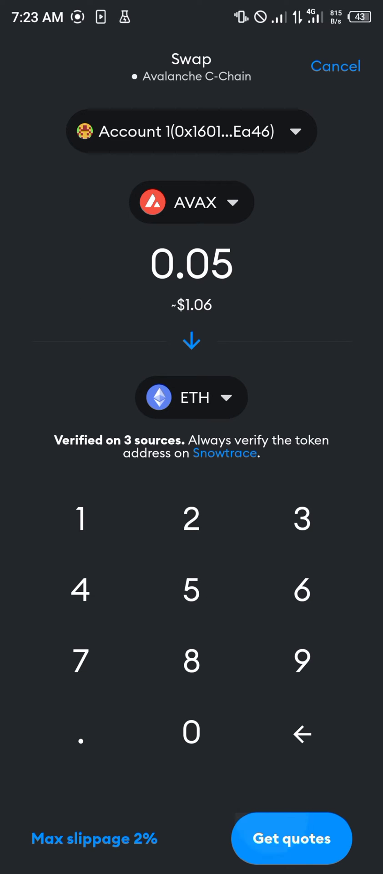
pyautogui.click(292, 839)
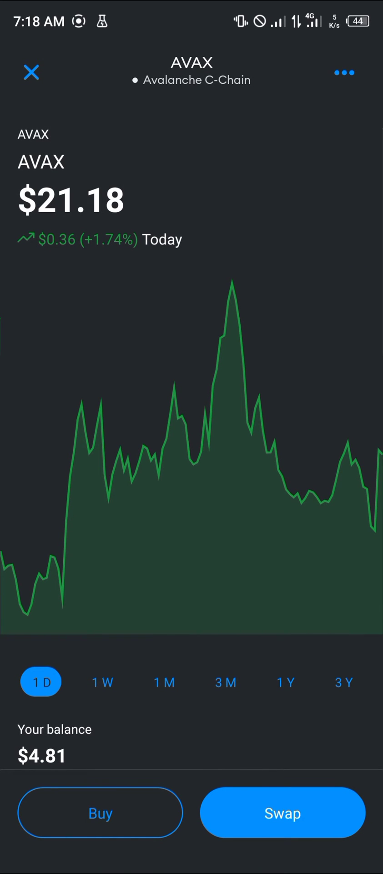
# Step: Scroll the ETH token page to the activity list showing the confirmed 0.00033 ETH receipt
pyautogui.scroll(-3)
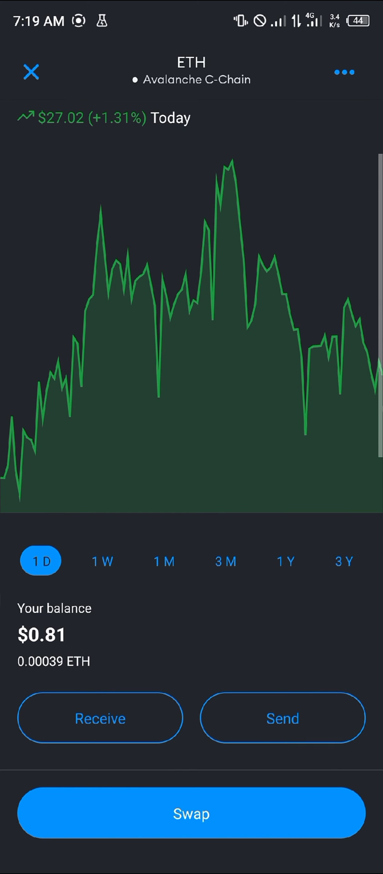
pyautogui.scroll(-3)
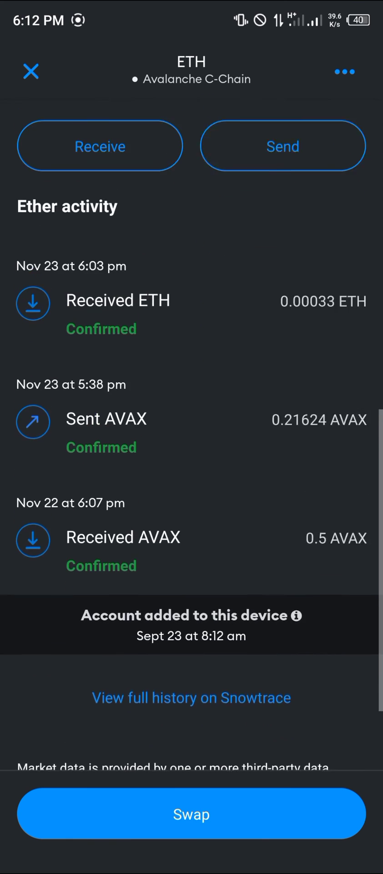